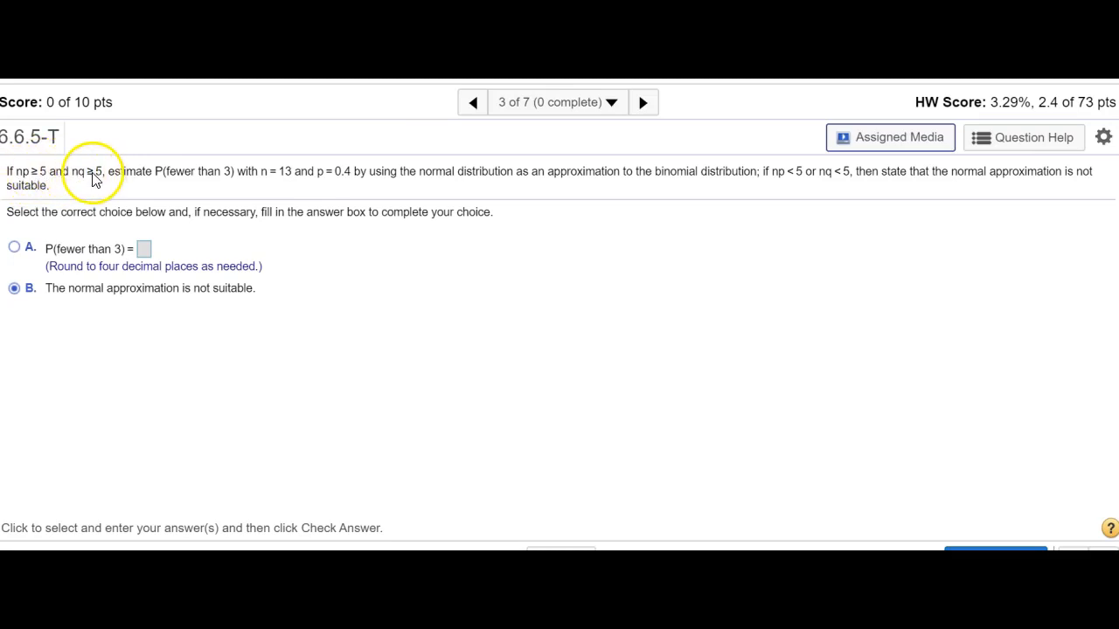
pyautogui.moveTo(282, 181)
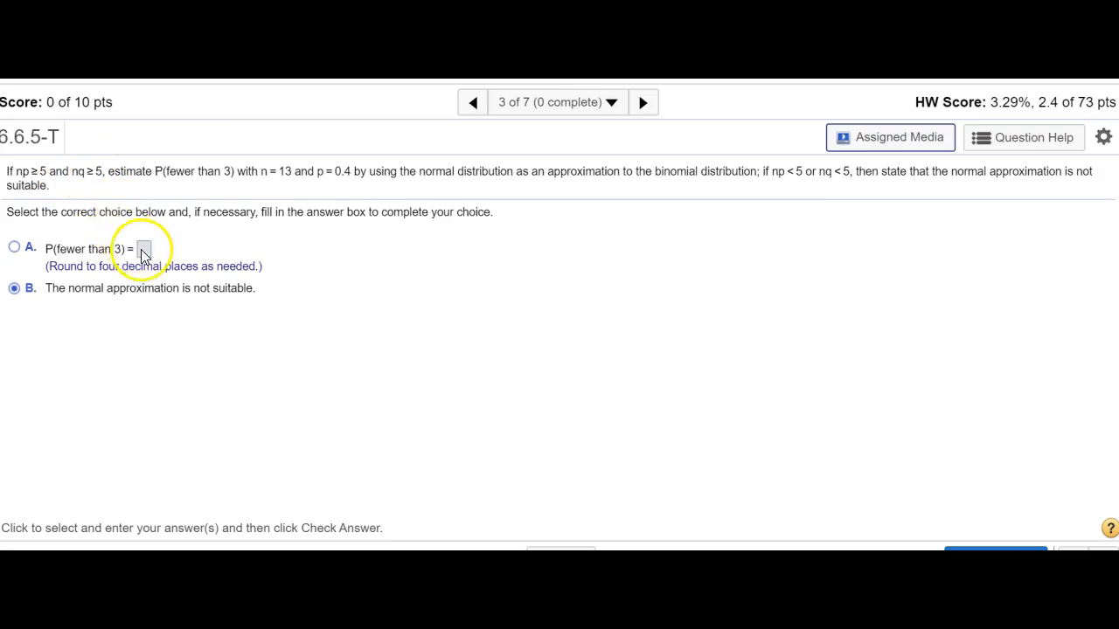
# Select option A, 'P(fewer than 3) =', replacing the 'not suitable' choice.
pyautogui.click(14, 247)
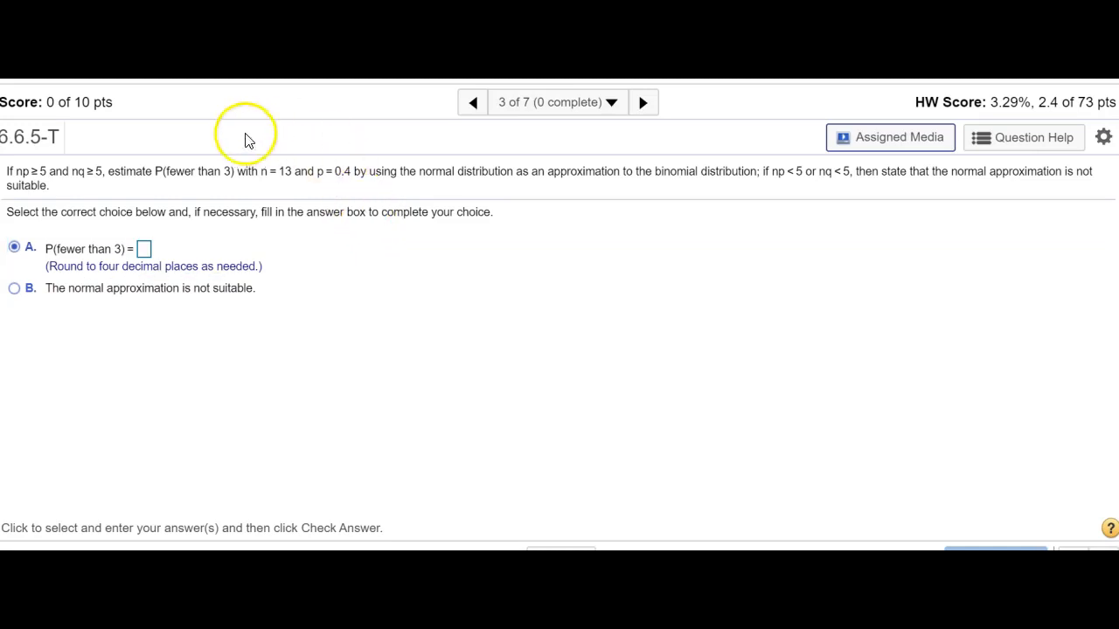
pyautogui.moveTo(181, 250)
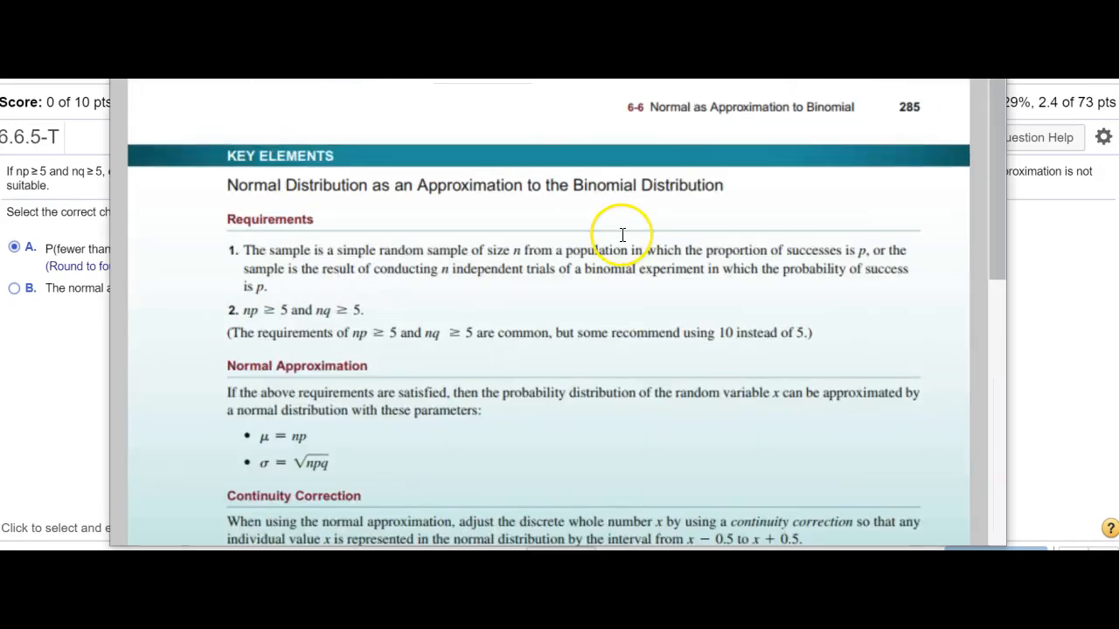
# Scroll the eText section 6-6 down to the continuity correction table on page 287.
pyautogui.scroll(-3)
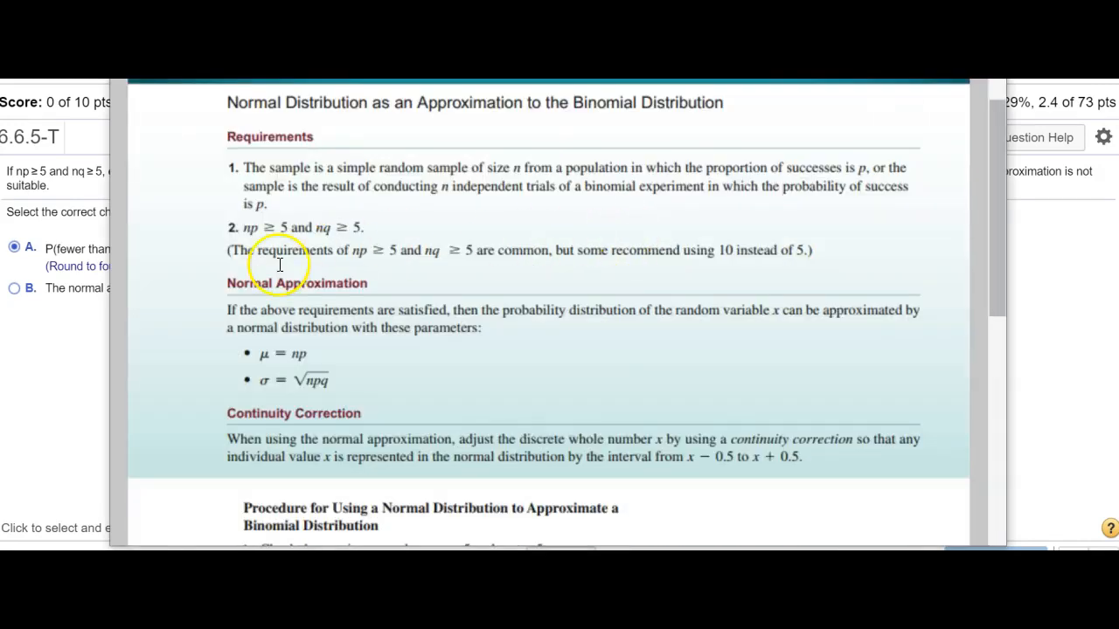
pyautogui.moveTo(267, 356)
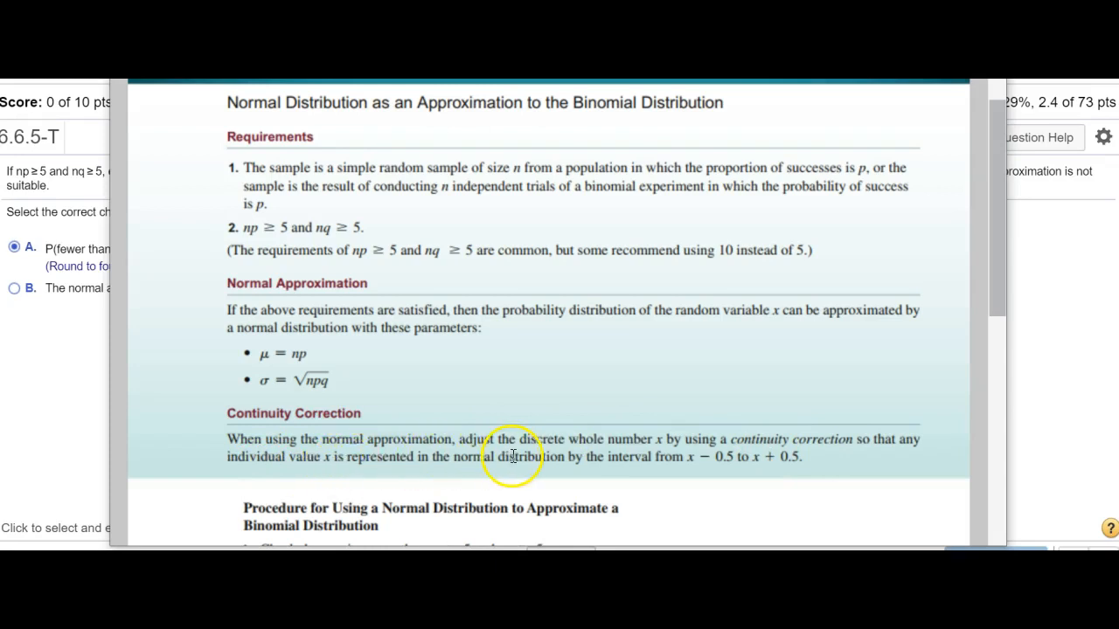
pyautogui.moveTo(703, 468)
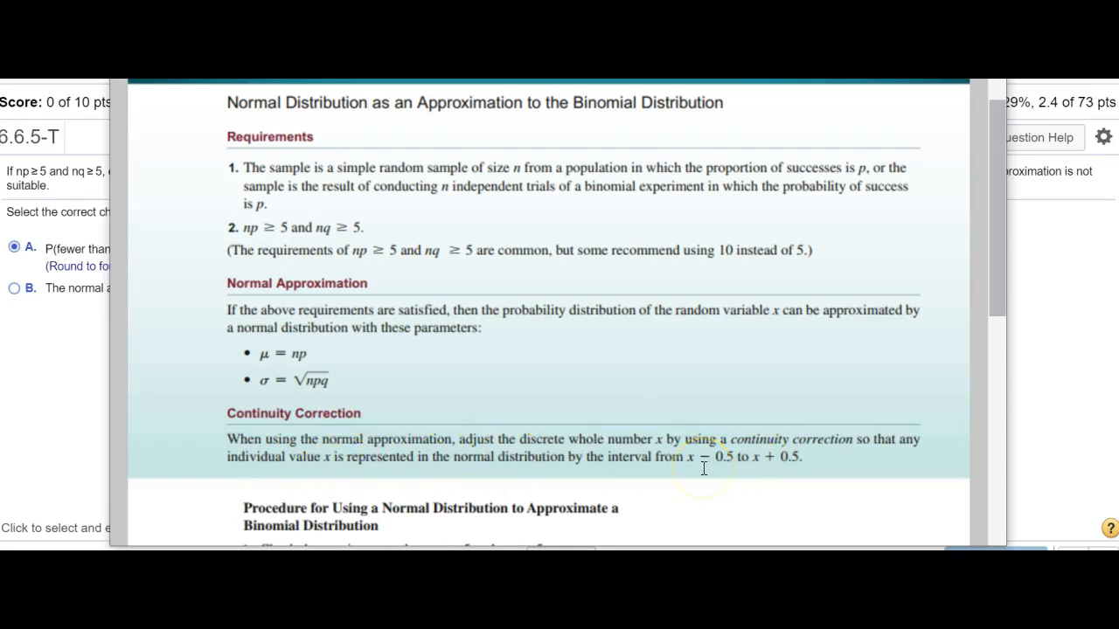
pyautogui.moveTo(978, 305)
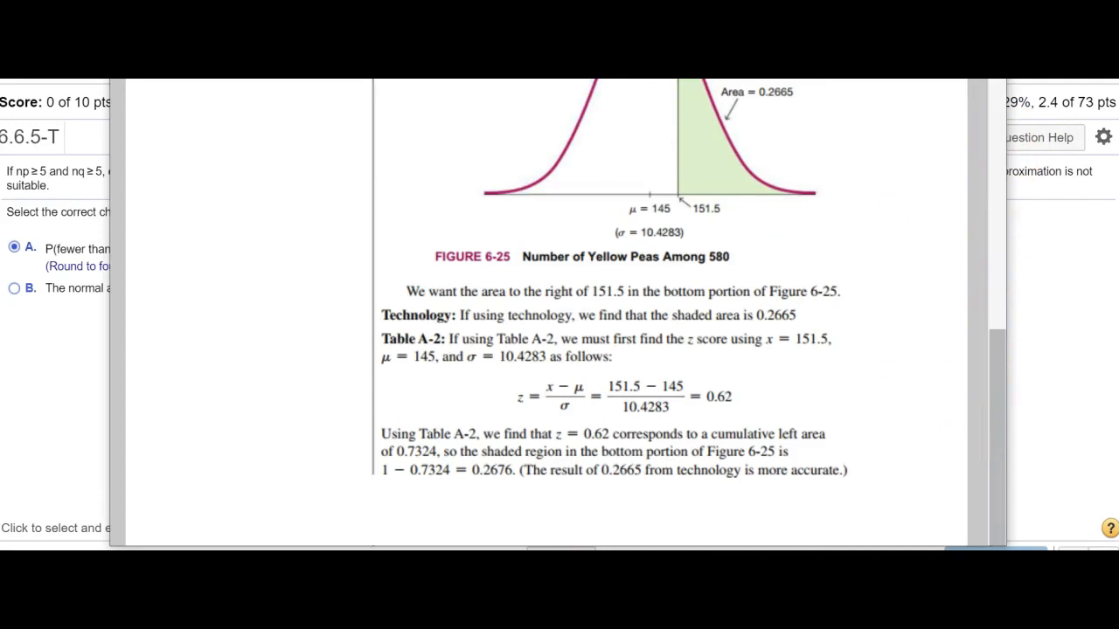
pyautogui.scroll(-3)
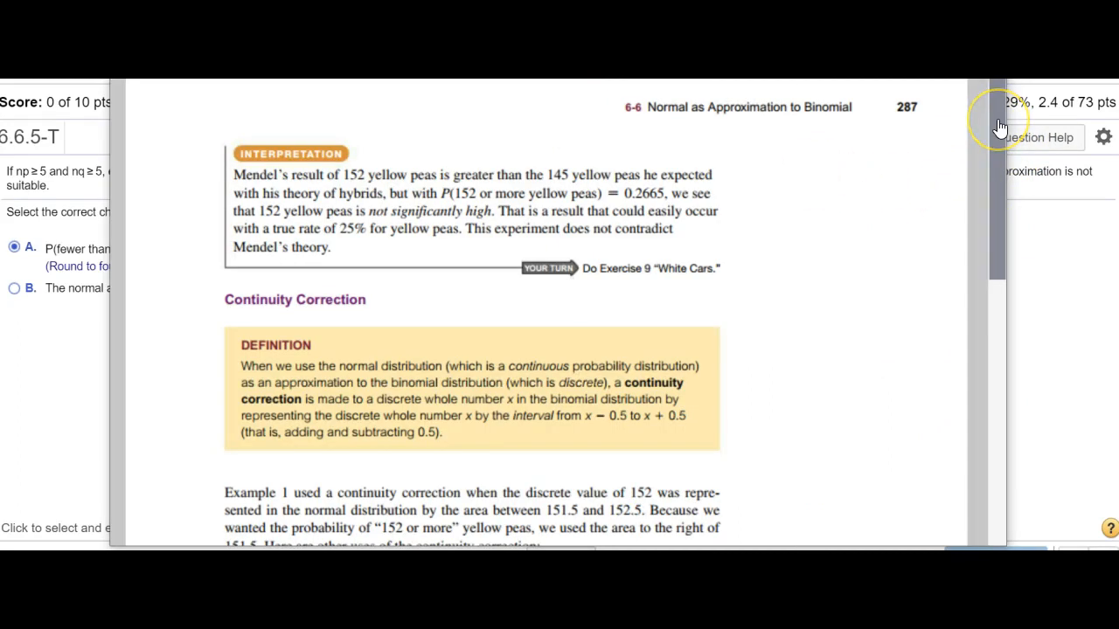
pyautogui.scroll(-3)
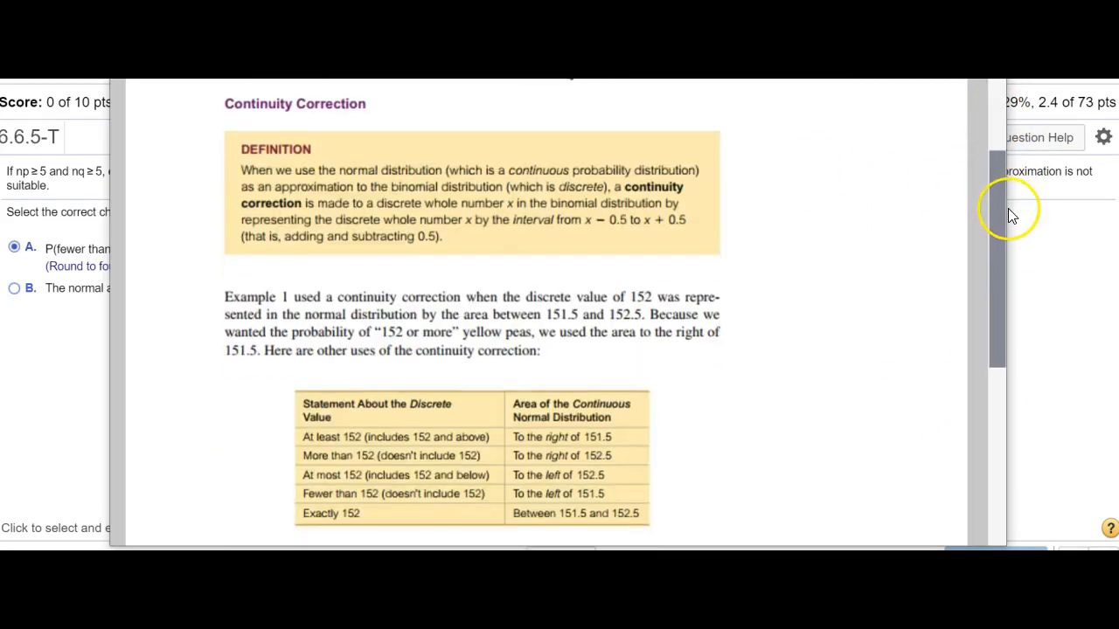
pyautogui.scroll(-3)
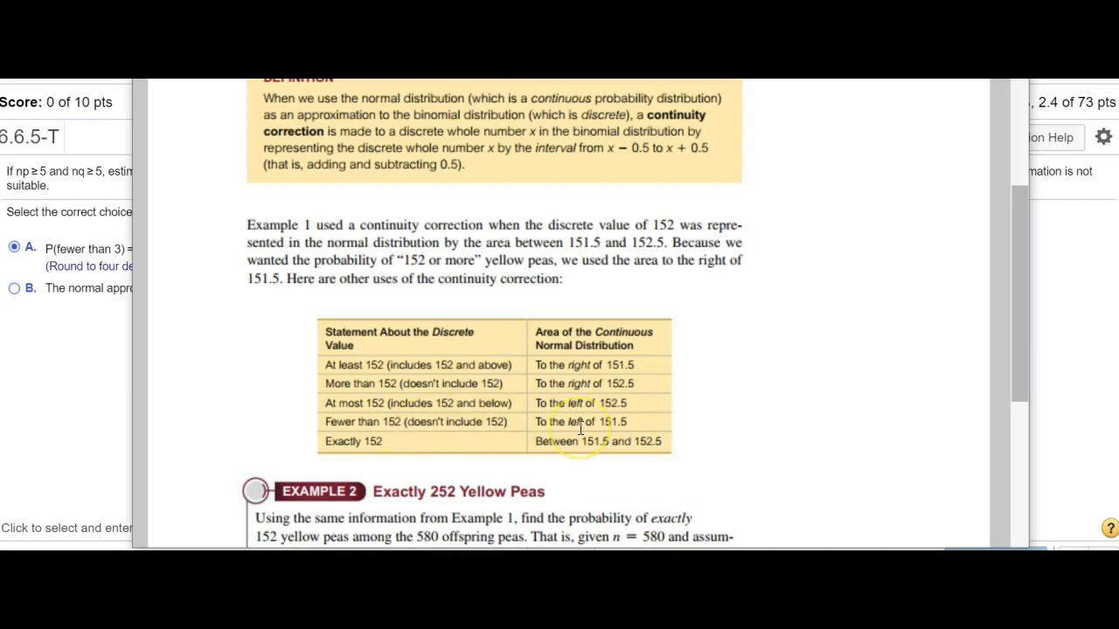
pyautogui.moveTo(616, 426)
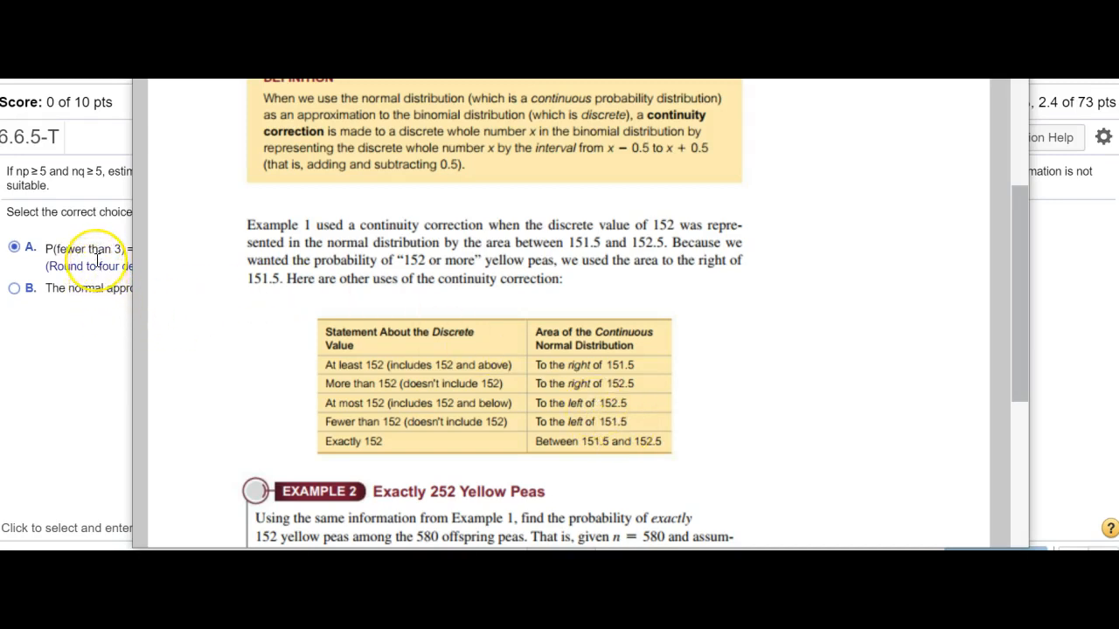
pyautogui.moveTo(456, 300)
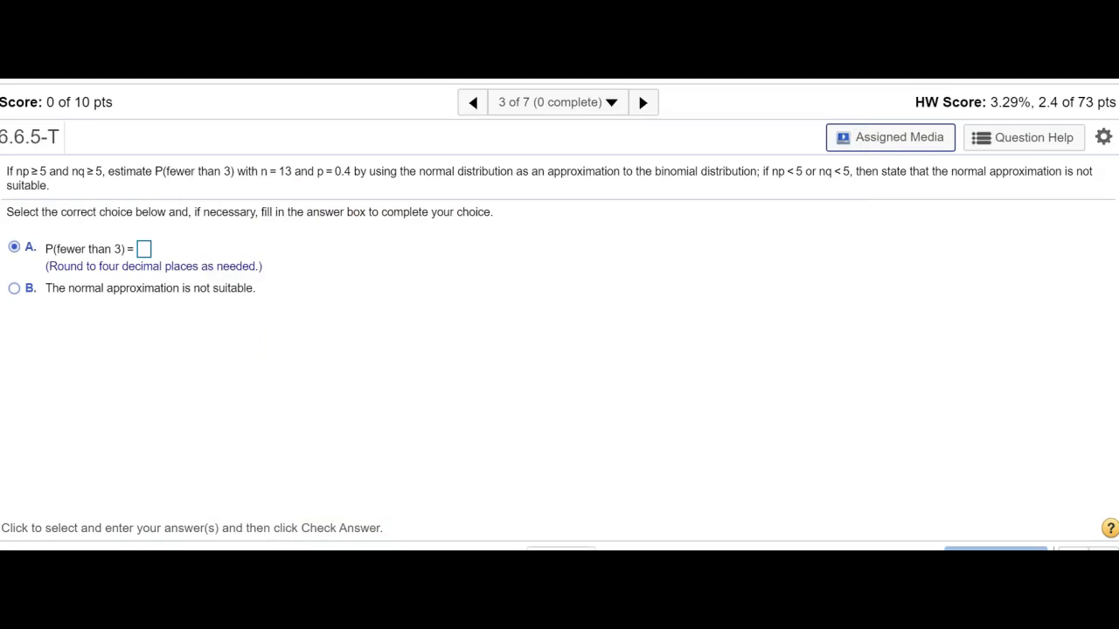
pyautogui.moveTo(1034, 137)
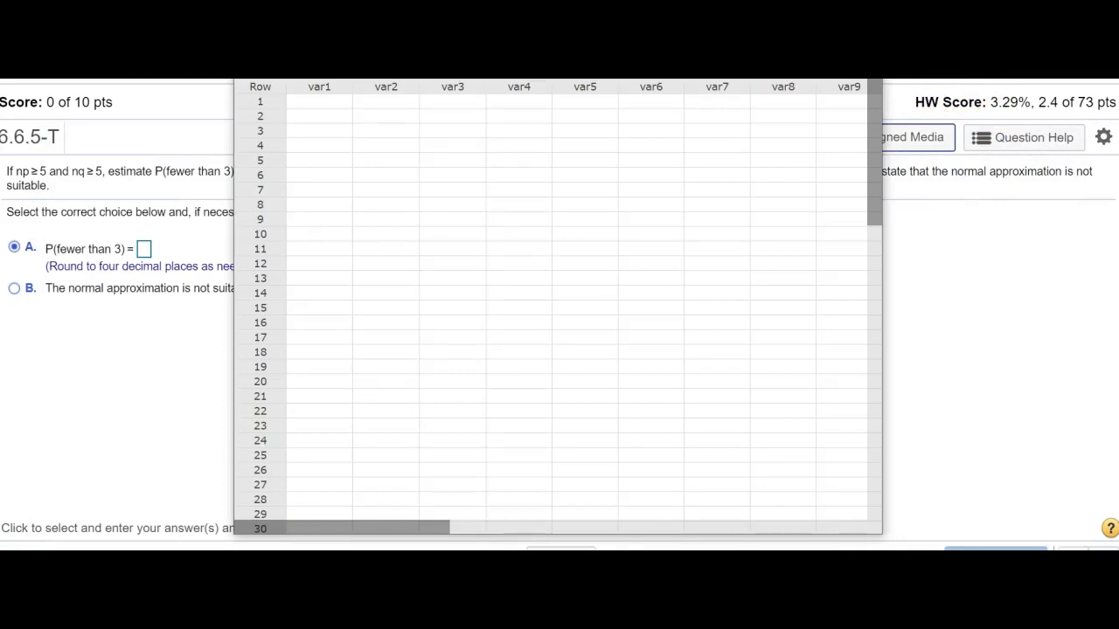
# Compute P(X ≤ 2.5) in StatCrunch's normal calculator with mean 5.2, SD 1.76635.
pyautogui.click(550, 158)
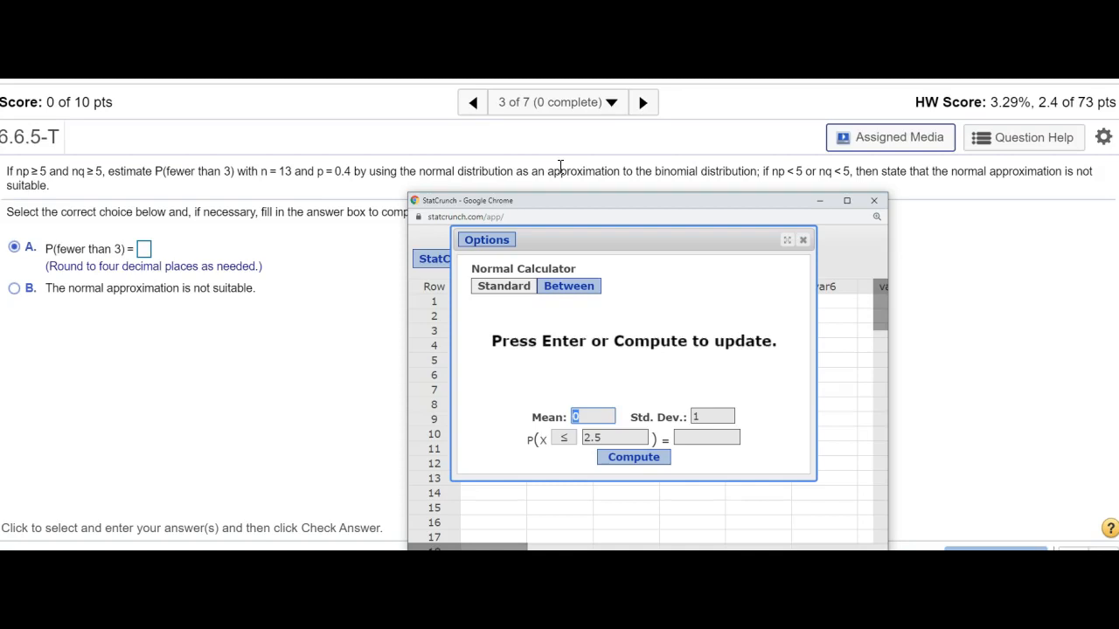
pyautogui.moveTo(521, 217)
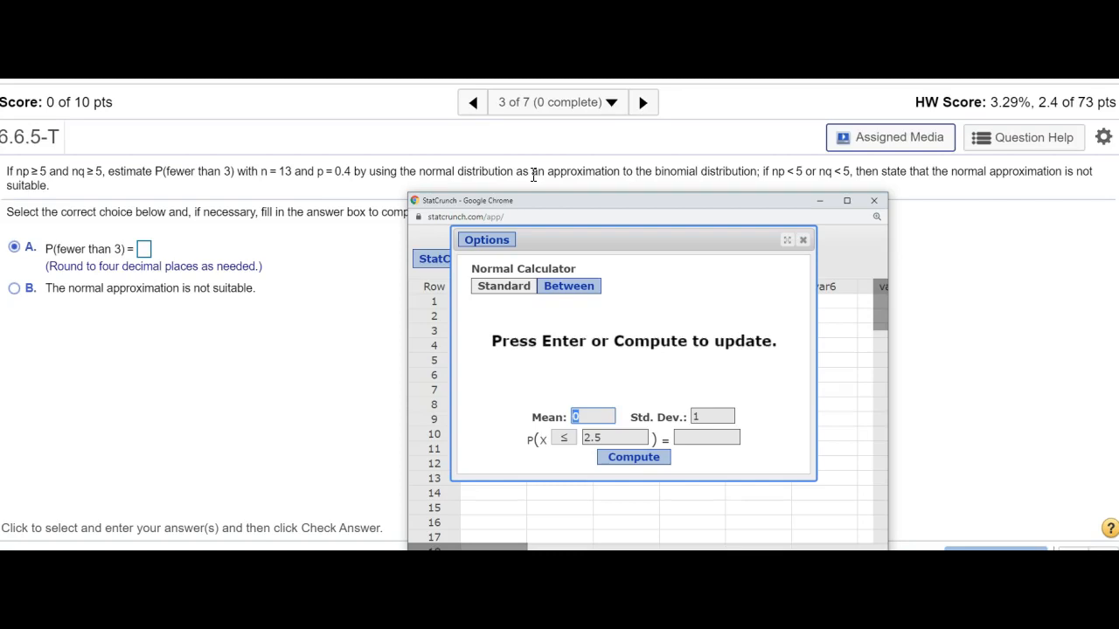
pyautogui.write('5.2')
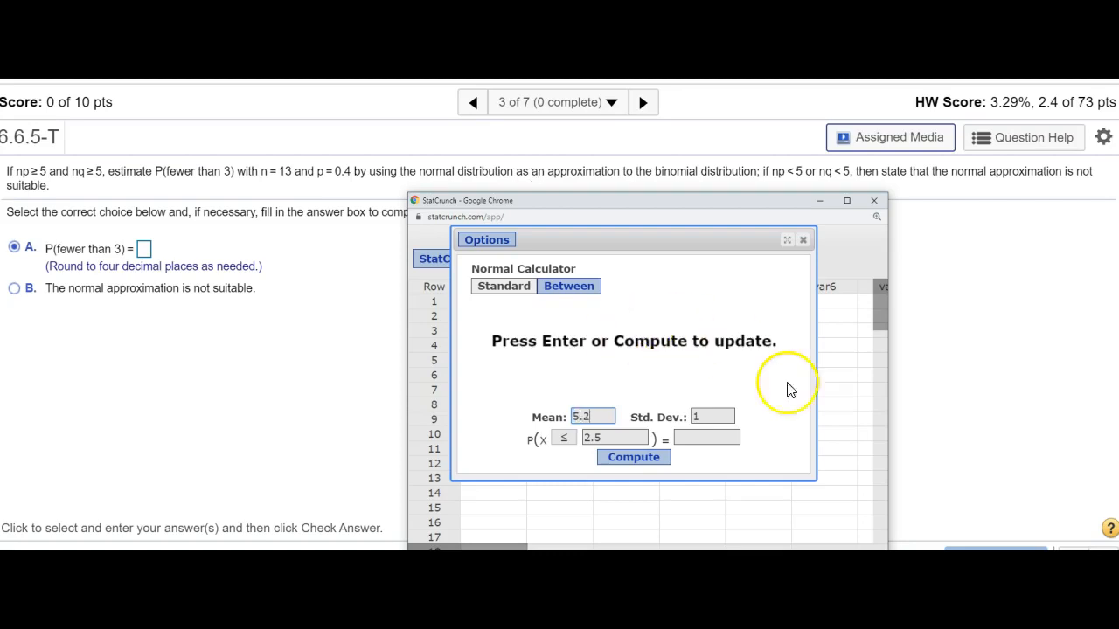
pyautogui.click(711, 416)
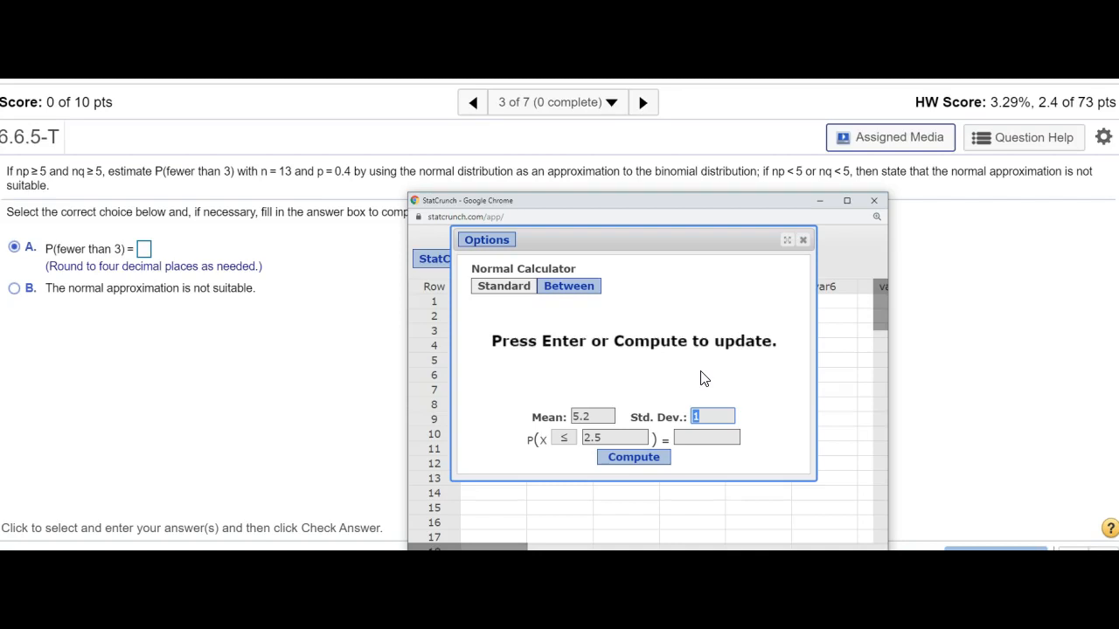
pyautogui.write('.766')
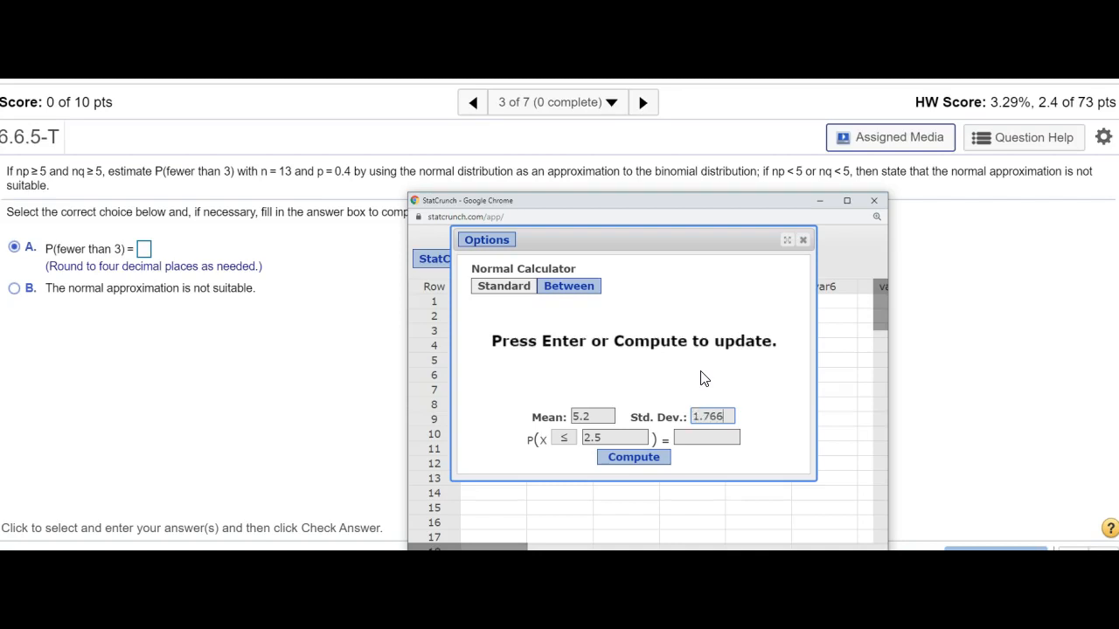
pyautogui.click(633, 456)
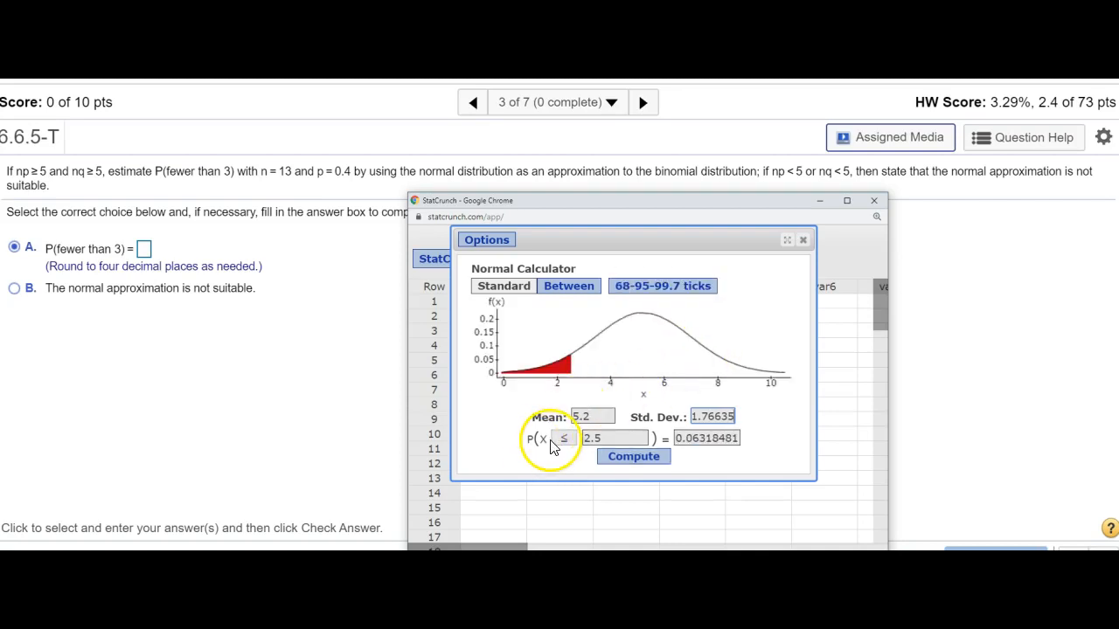
pyautogui.click(612, 438)
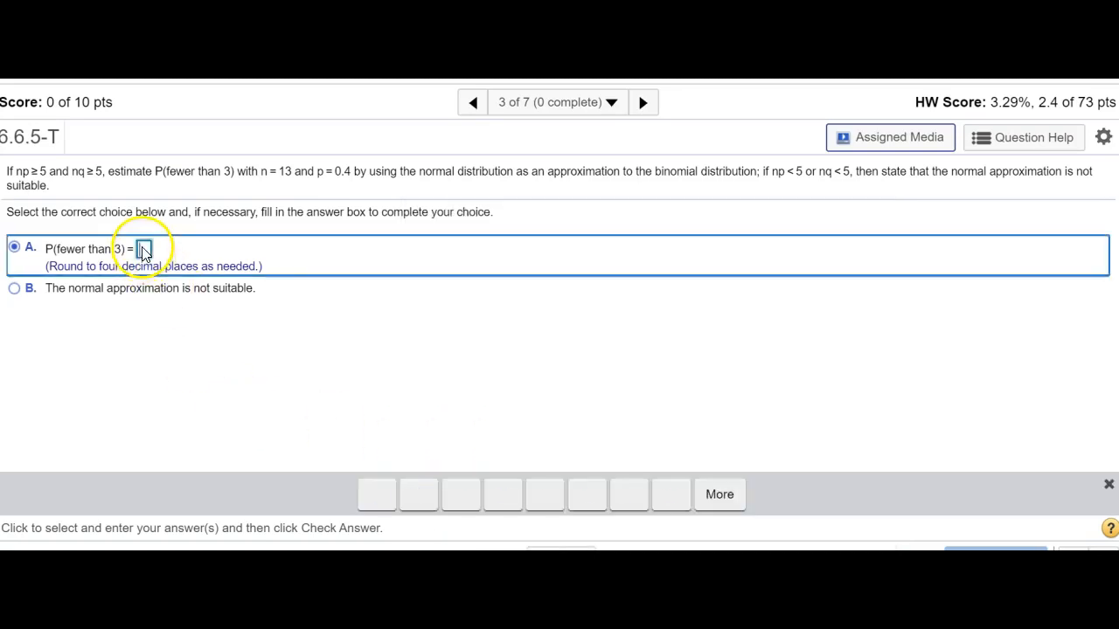
# Enter the probability estimate, rechecking x = 2.5 in the StatCrunch calculator to confirm .0632.
pyautogui.write('.061')
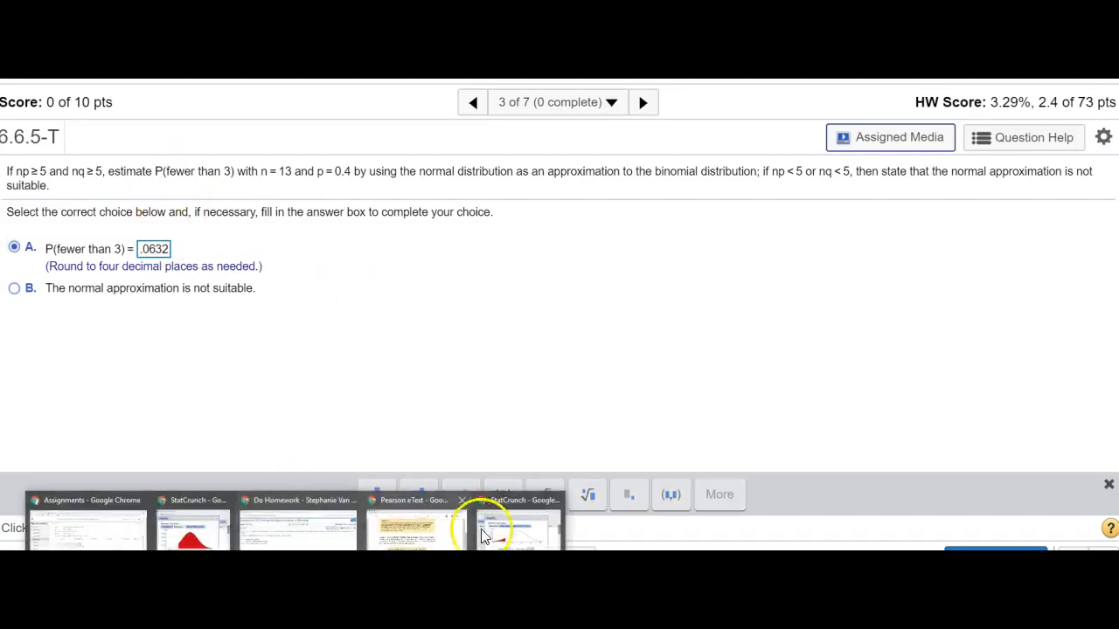
pyautogui.click(513, 525)
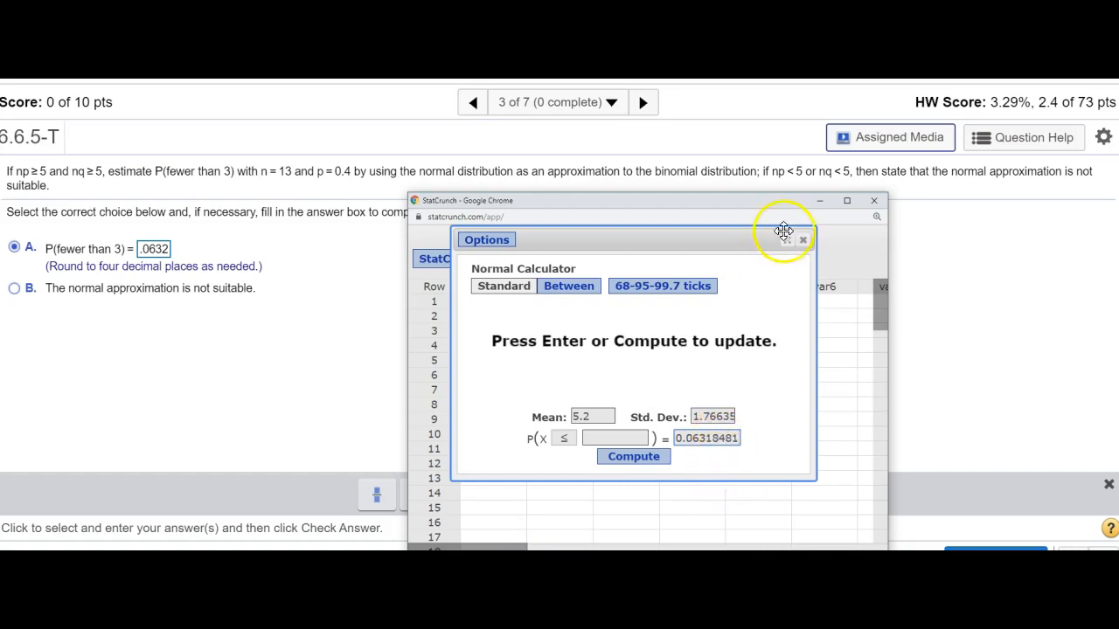
pyautogui.click(614, 438)
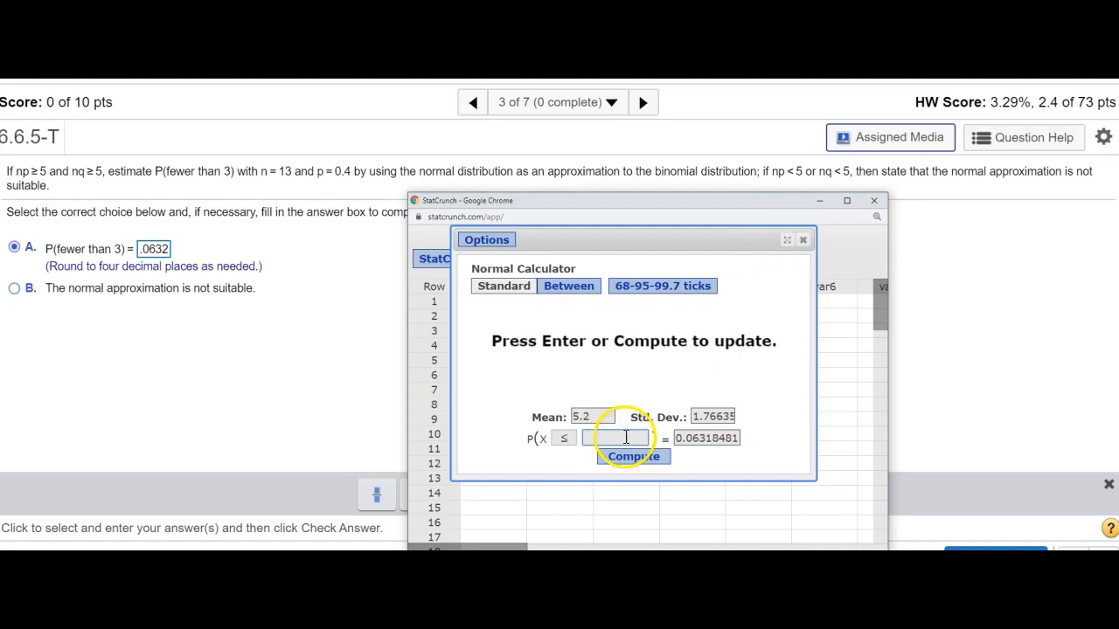
pyautogui.write('2.5')
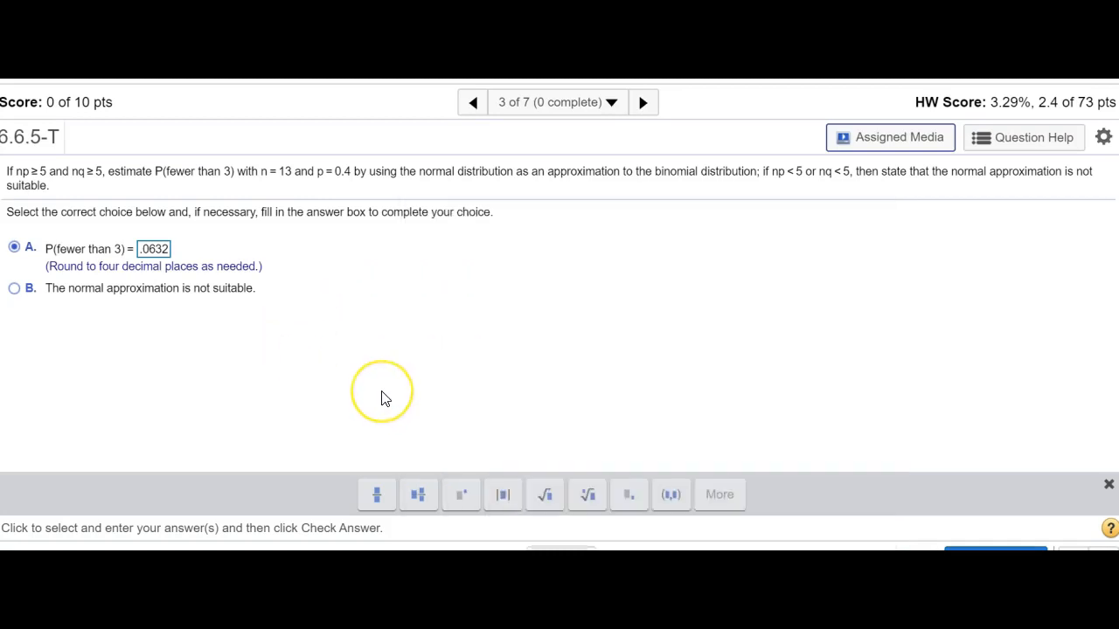
pyautogui.moveTo(918, 535)
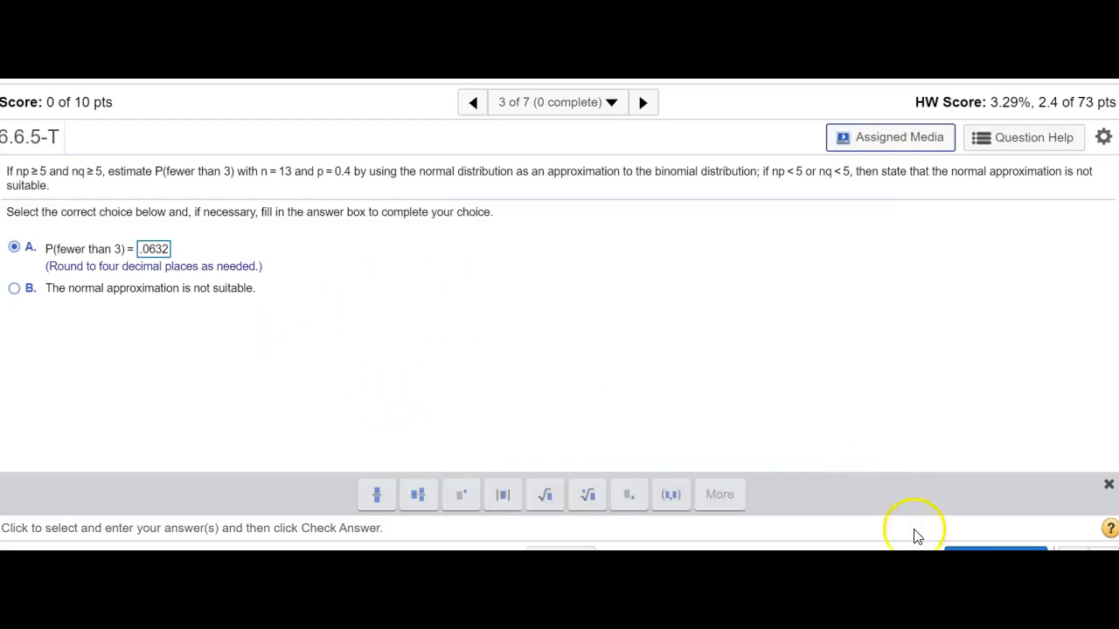
# Check the .0632 answer, advance to the next question, then return to 6.6.5-T.
pyautogui.click(995, 549)
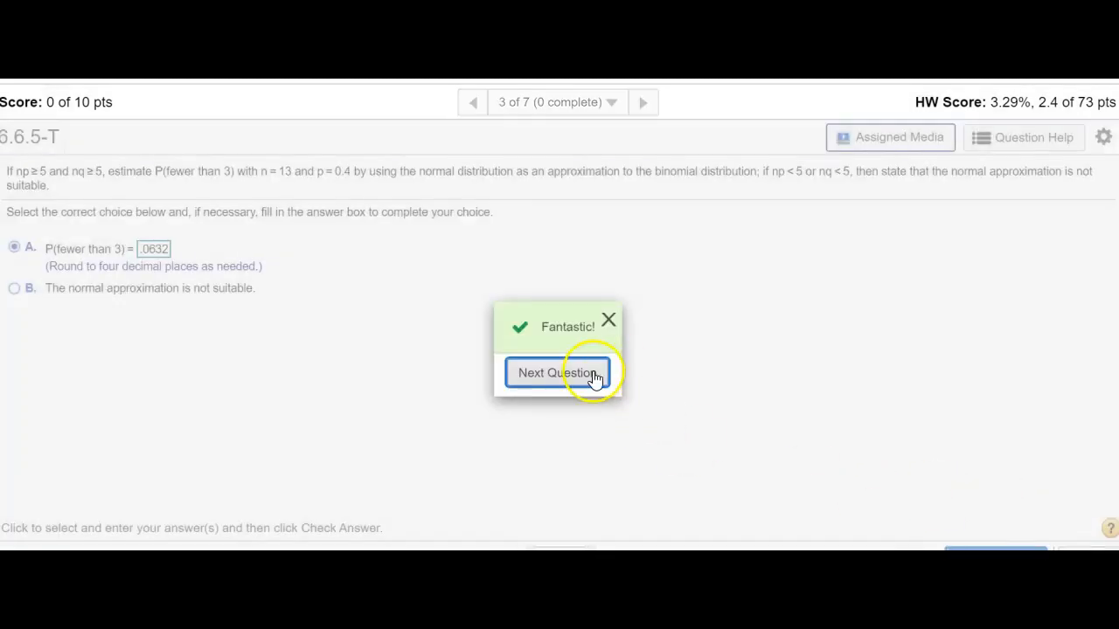
pyautogui.click(557, 373)
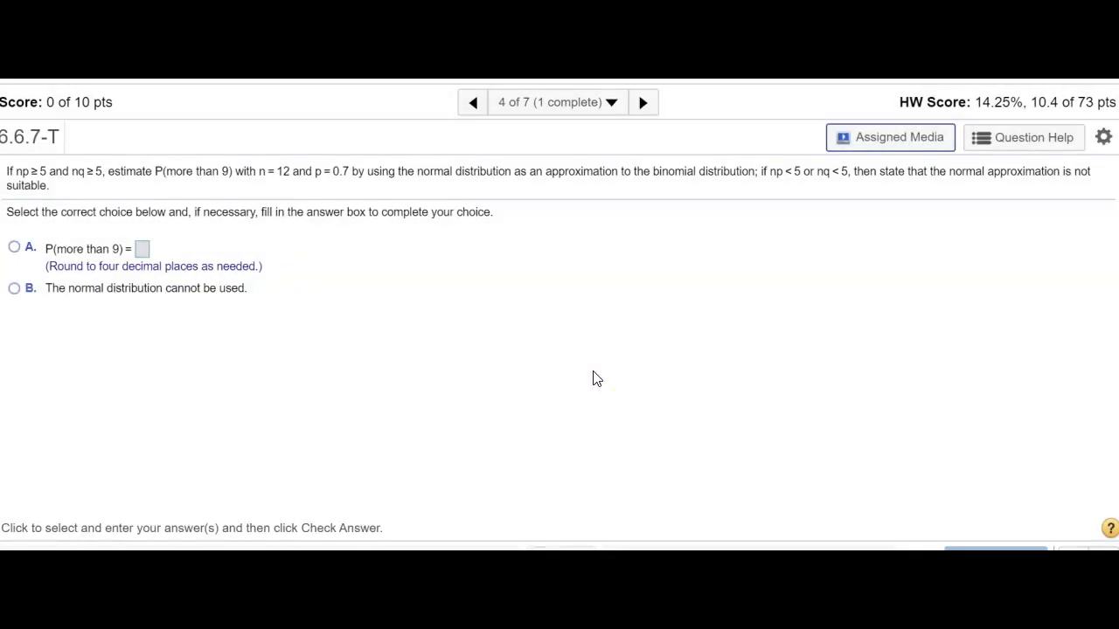
pyautogui.click(472, 102)
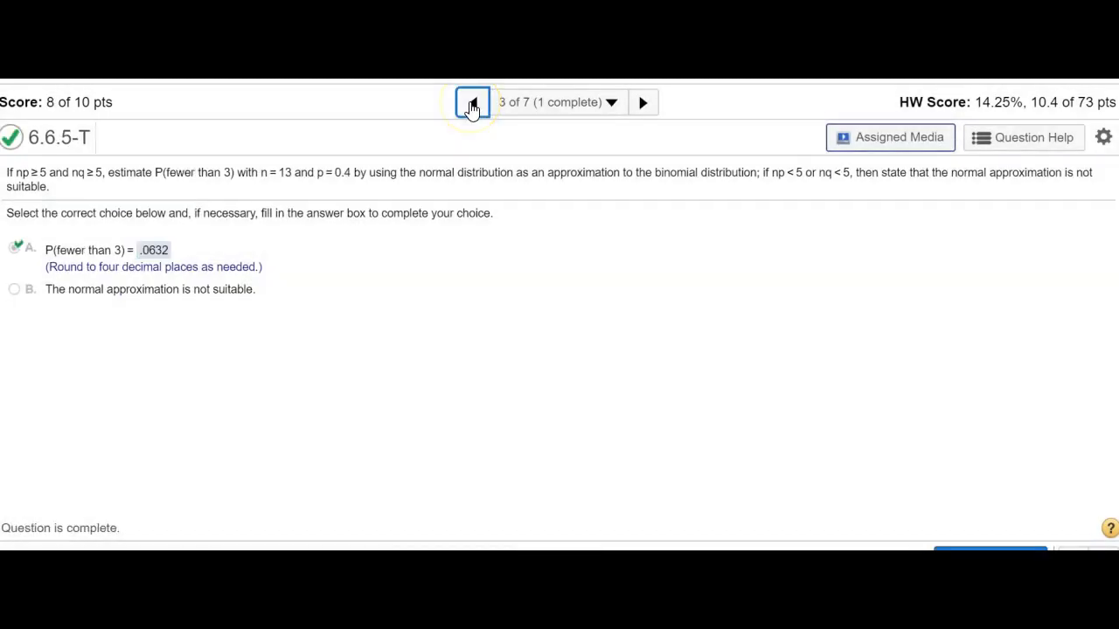